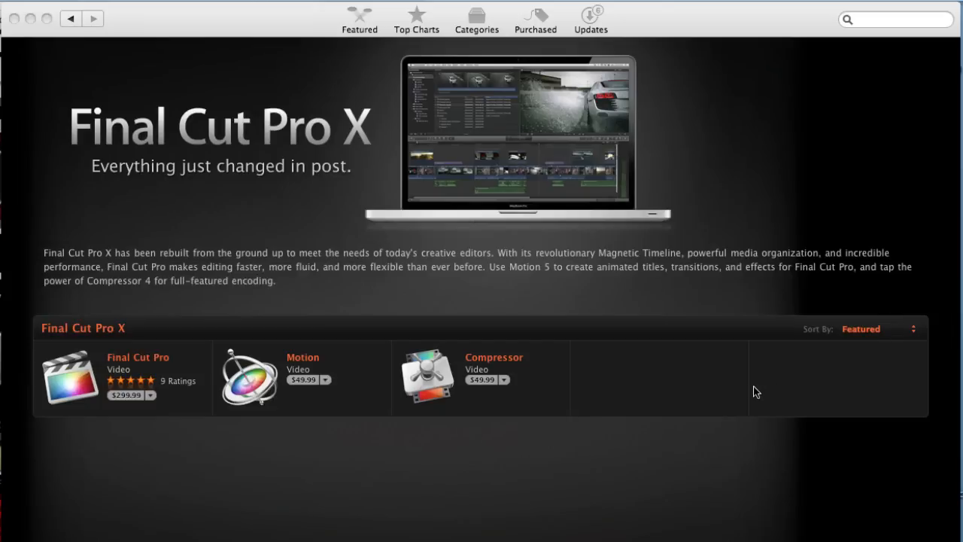
mouse_move(485, 500)
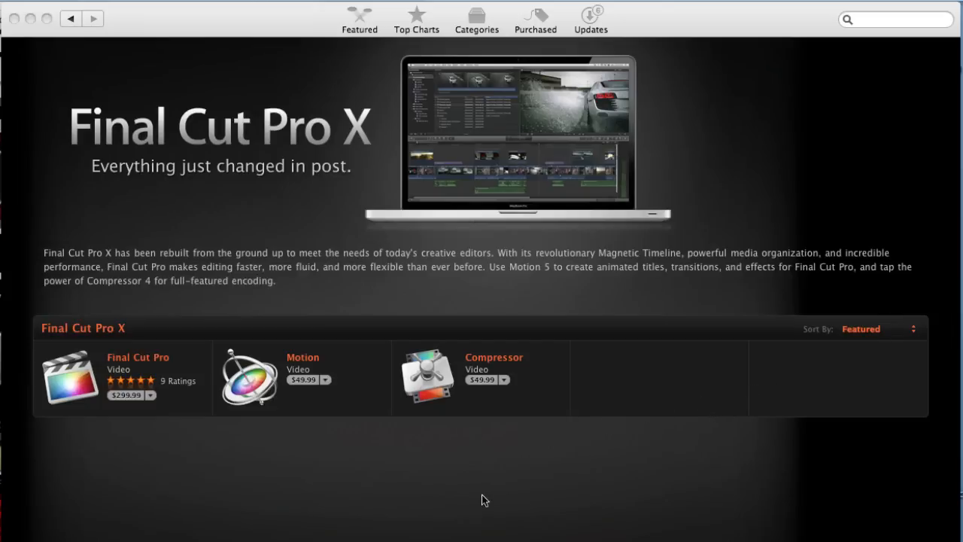
mouse_move(425, 521)
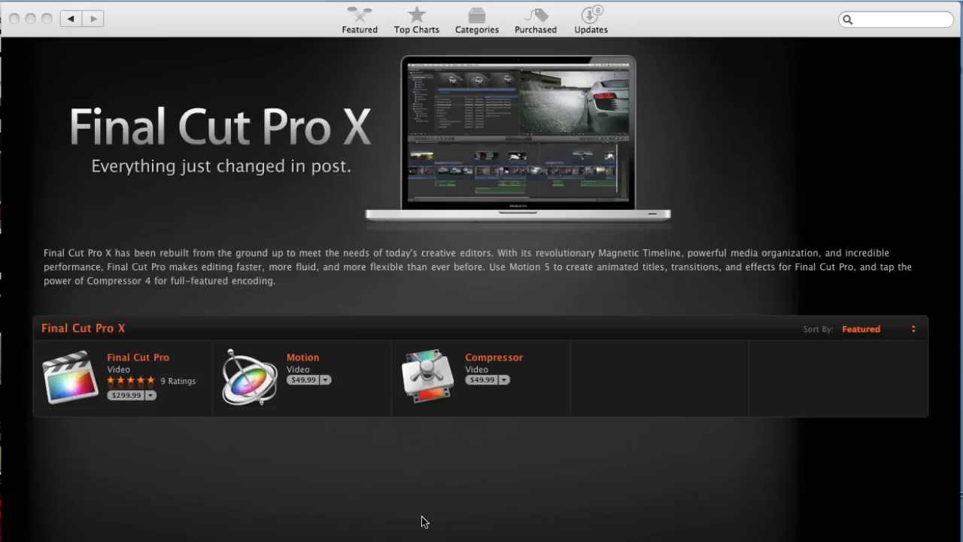
mouse_move(146, 427)
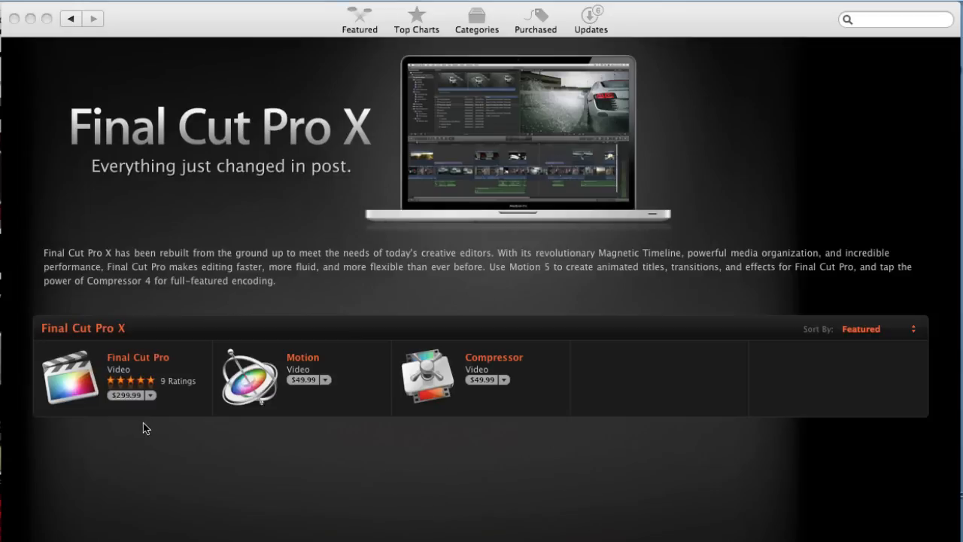
mouse_move(298, 417)
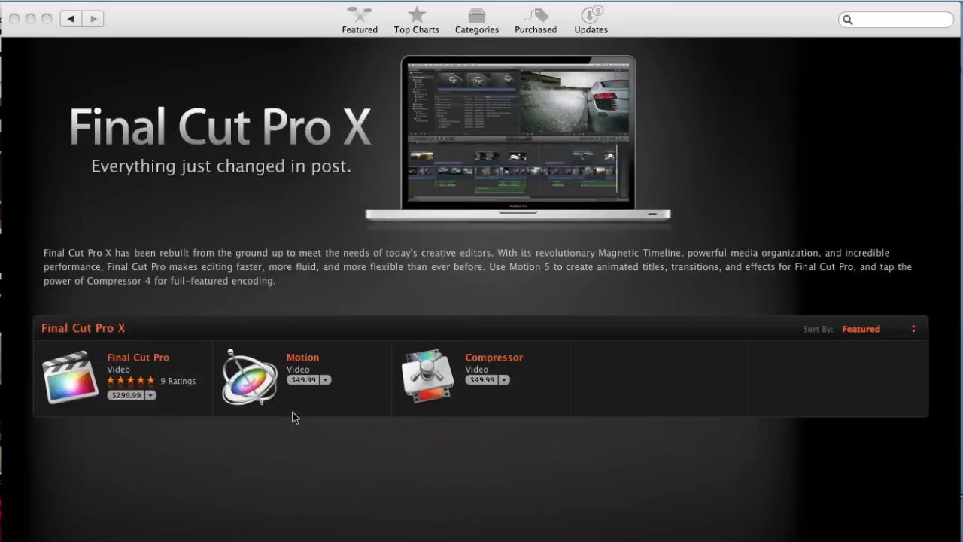
mouse_move(502, 401)
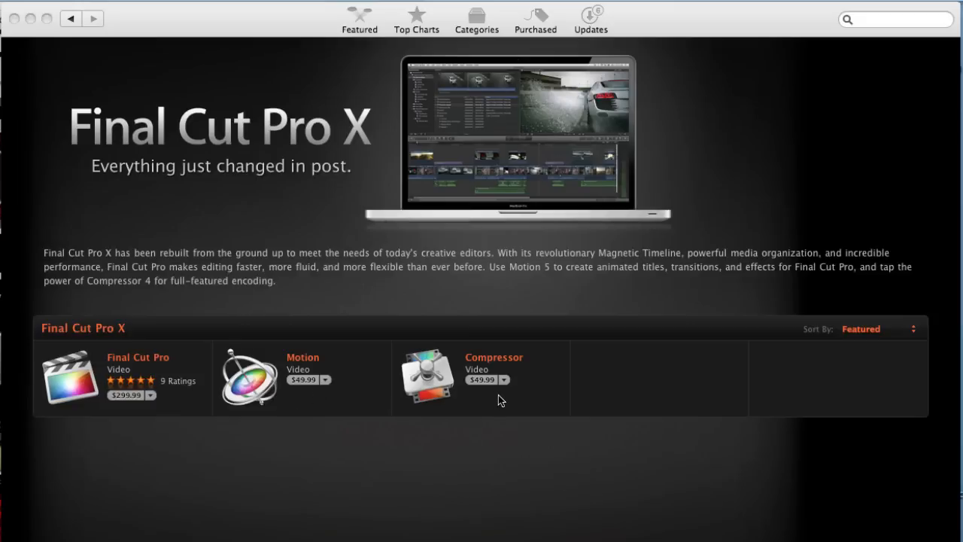
mouse_move(497, 401)
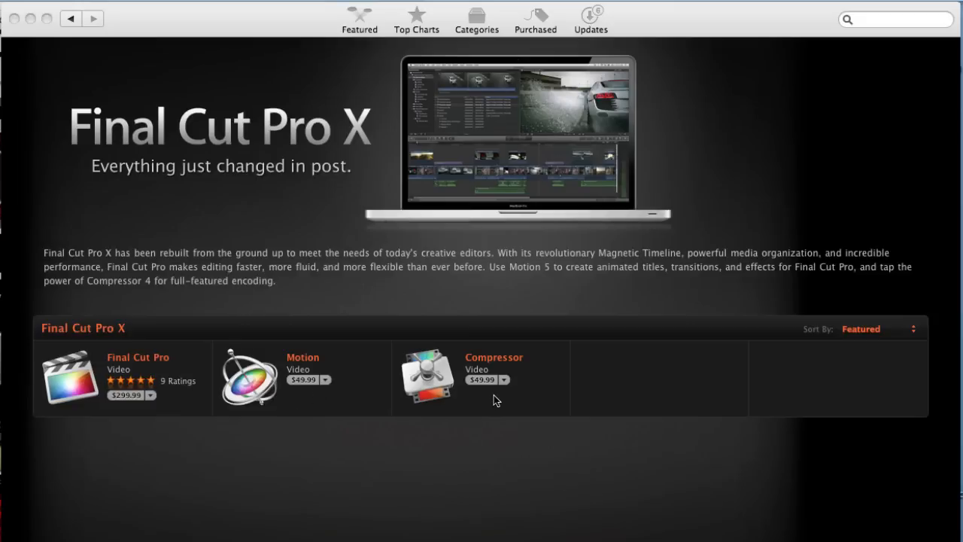
mouse_move(138, 365)
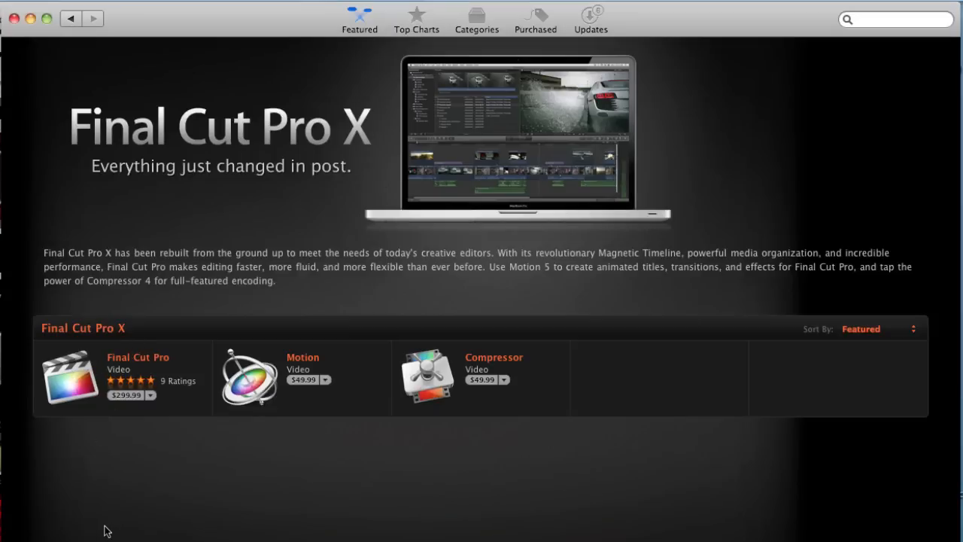
mouse_move(80, 383)
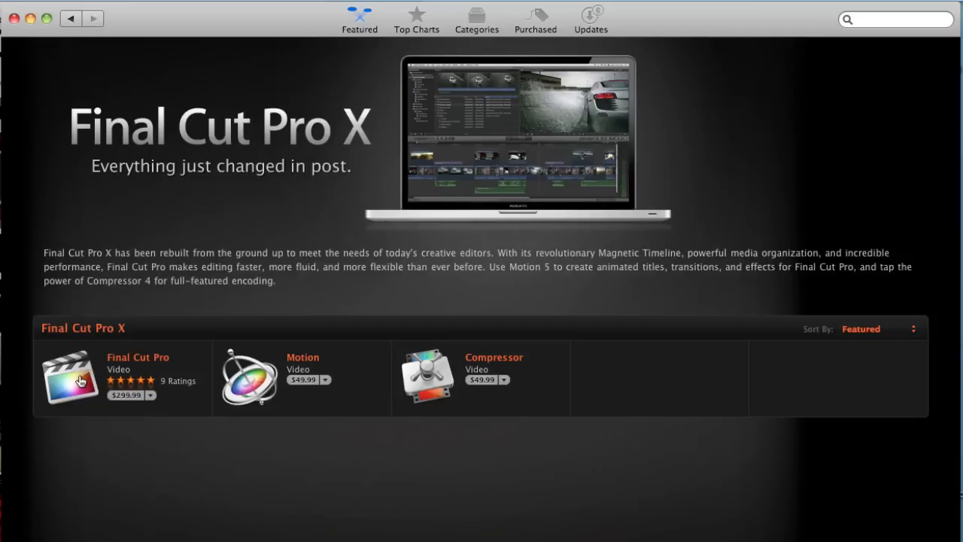
- Show the Final Cut Pro page's $299.99 price, features, rating and system requirements
left_click(69, 378)
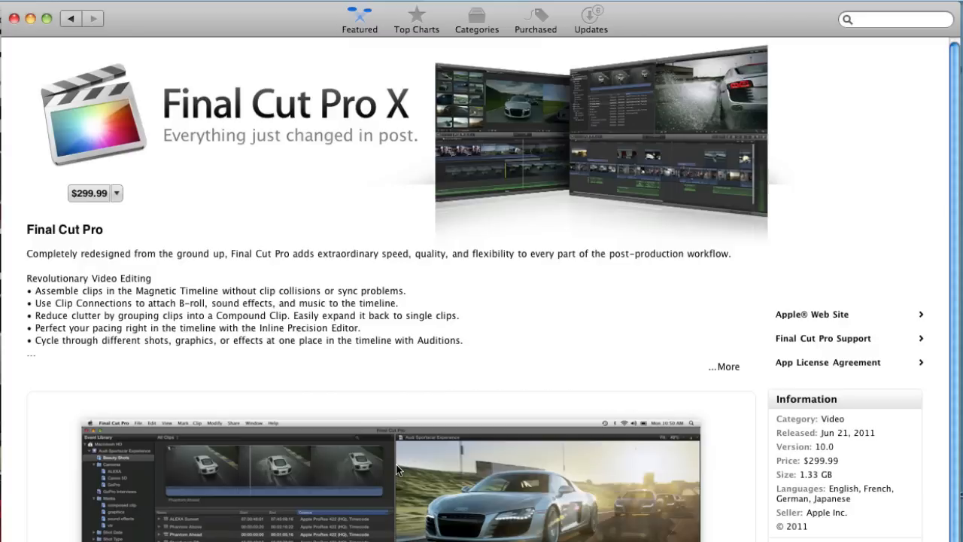
mouse_move(390, 478)
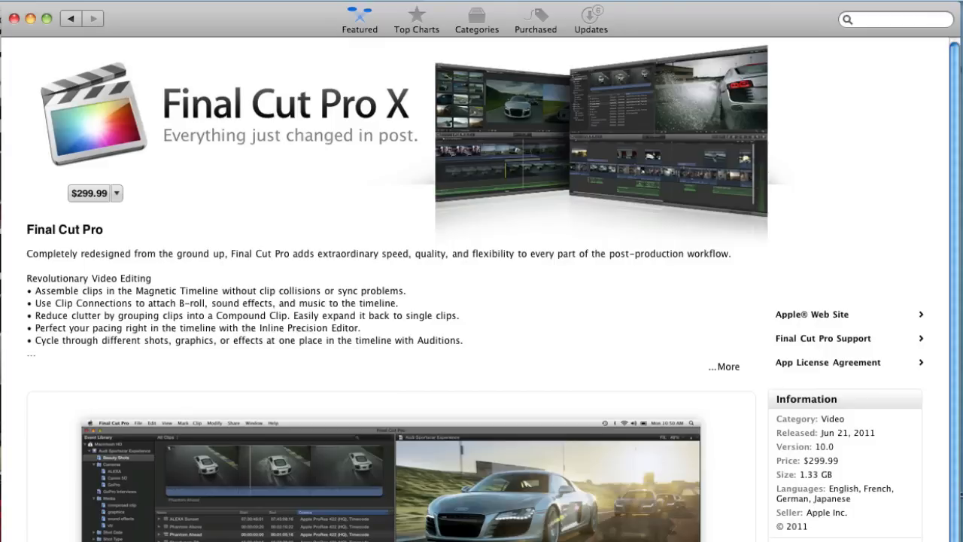
mouse_move(357, 418)
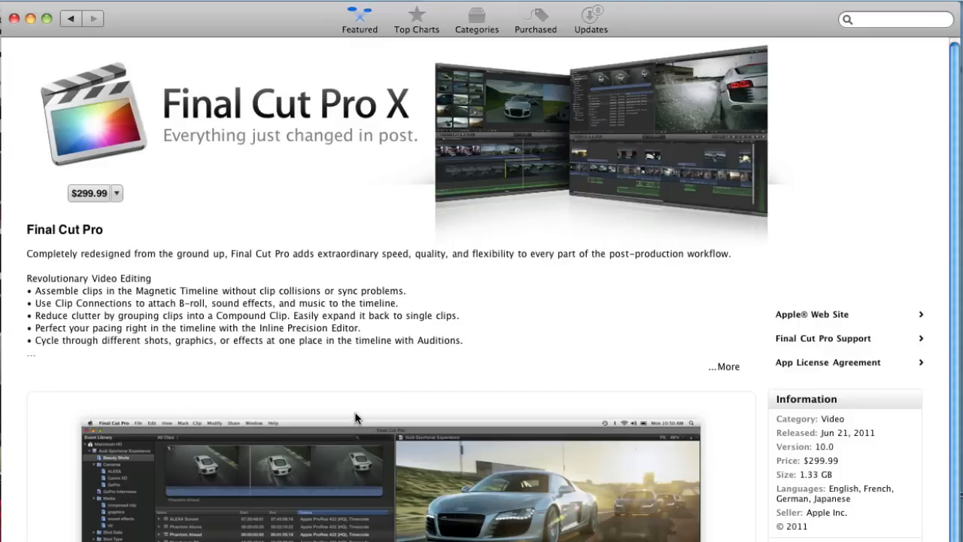
mouse_move(72, 295)
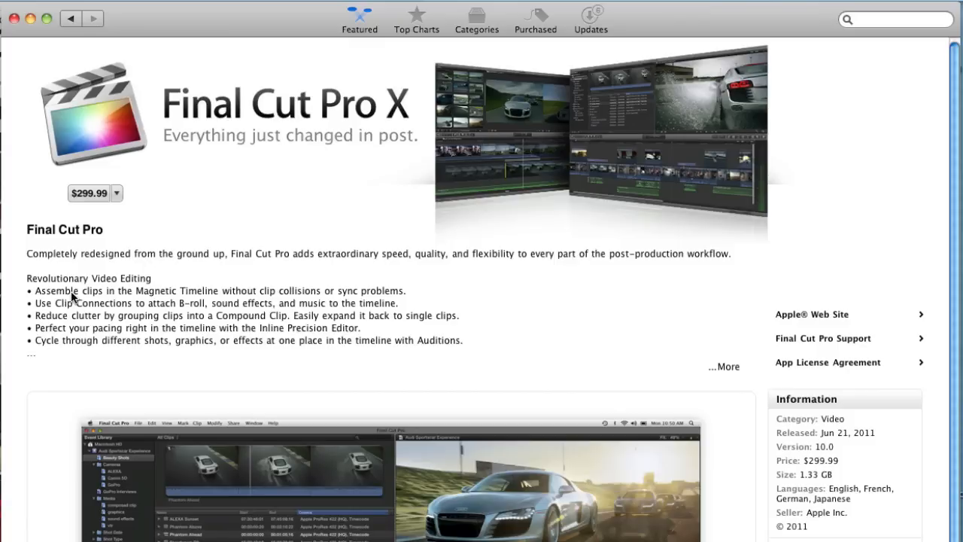
mouse_move(72, 295)
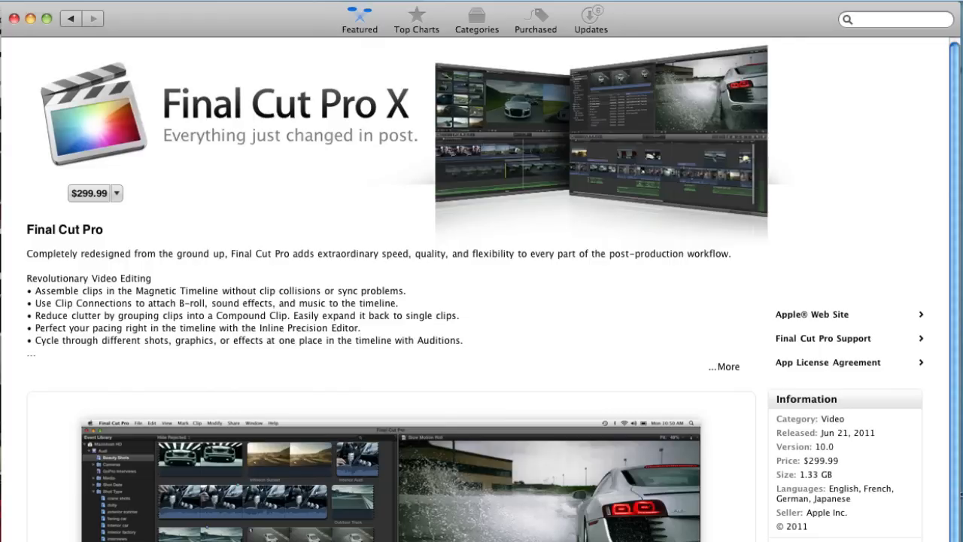
scroll("down", 3)
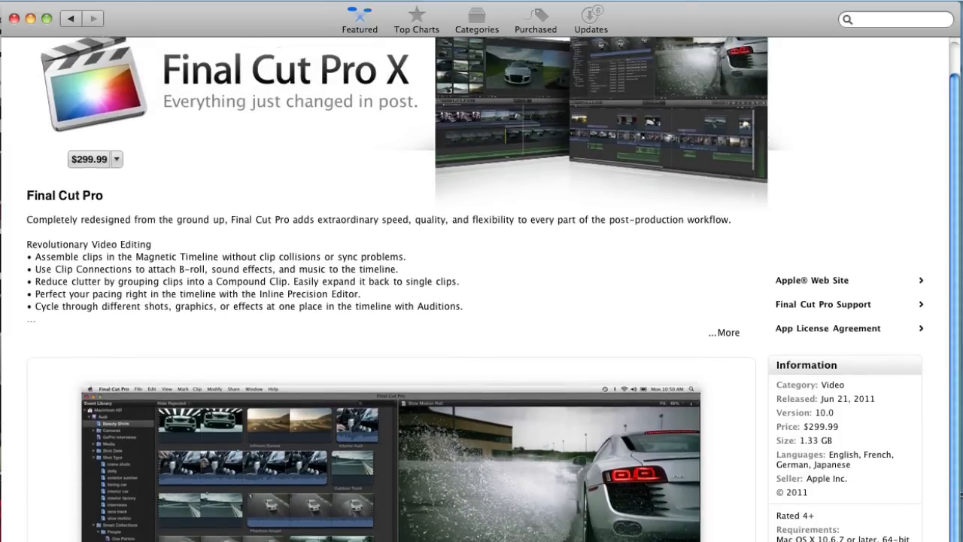
scroll("down", 3)
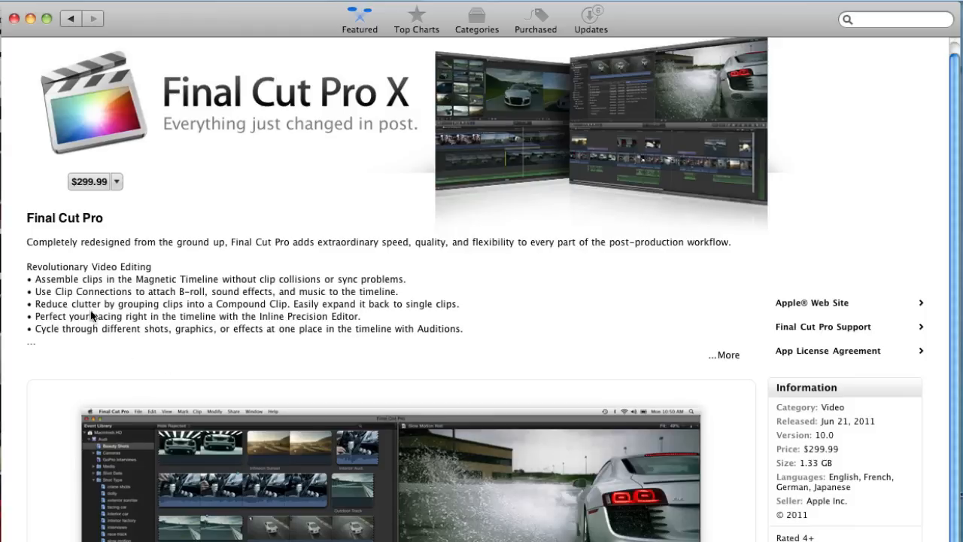
mouse_move(75, 289)
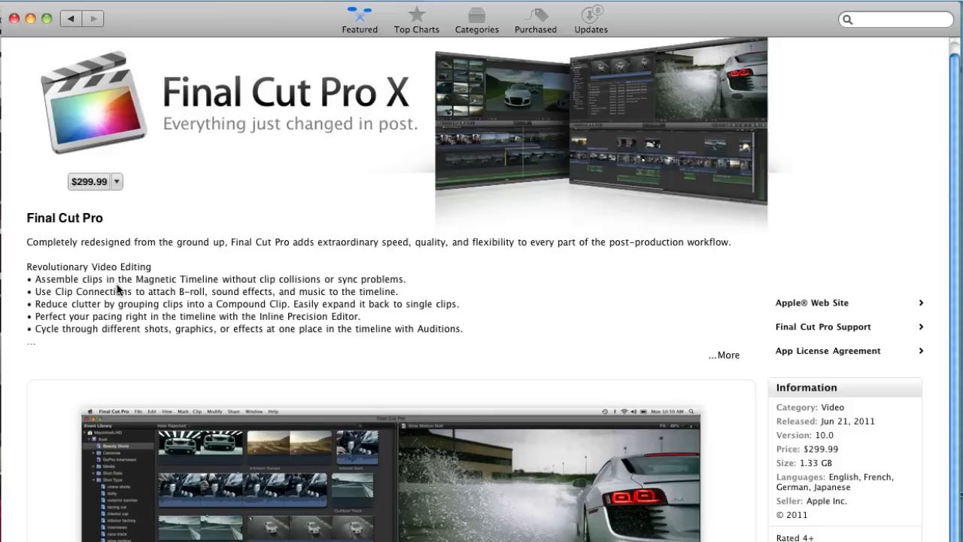
mouse_move(232, 289)
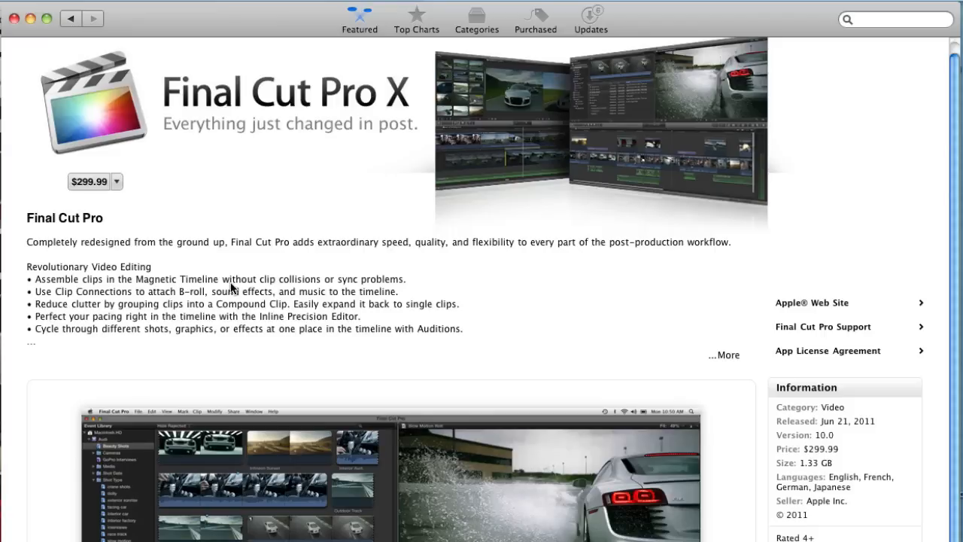
mouse_move(301, 292)
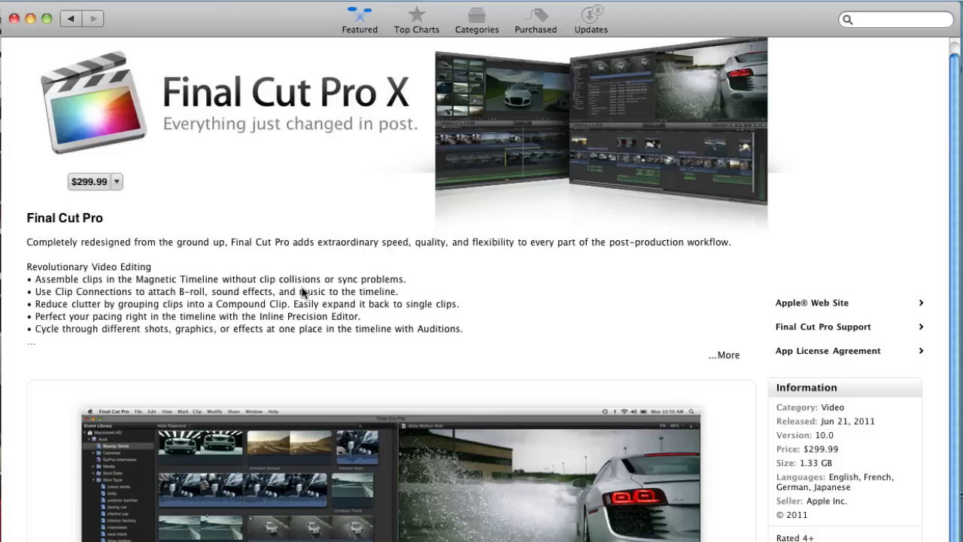
mouse_move(345, 292)
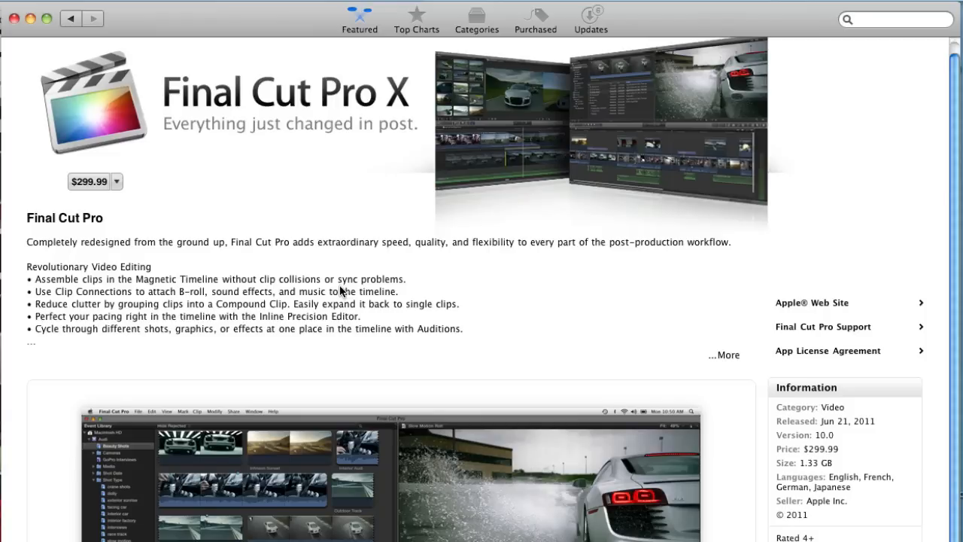
mouse_move(275, 313)
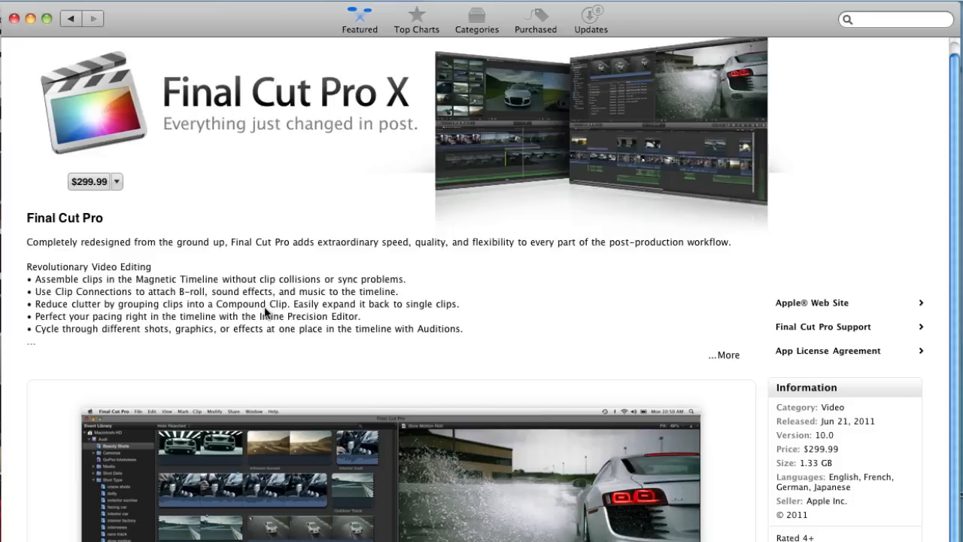
mouse_move(428, 343)
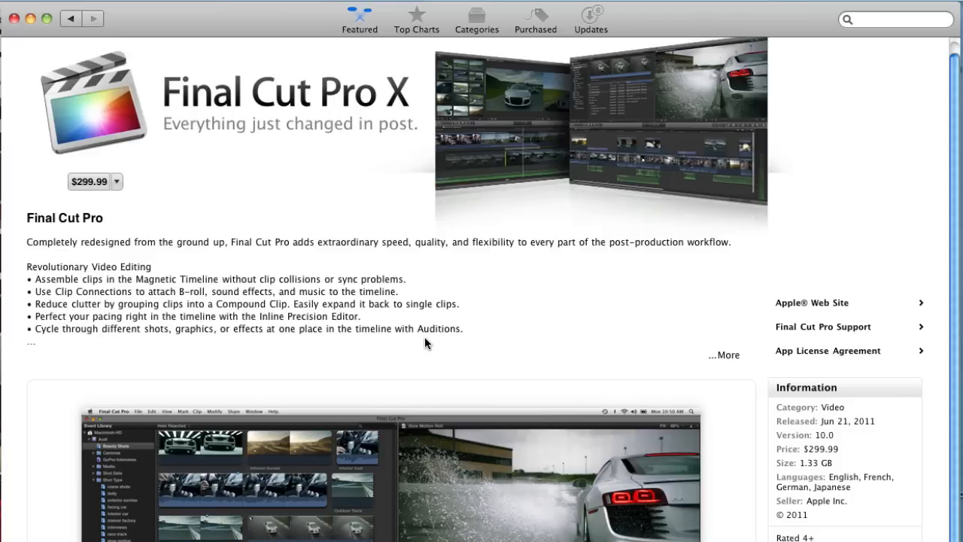
mouse_move(462, 346)
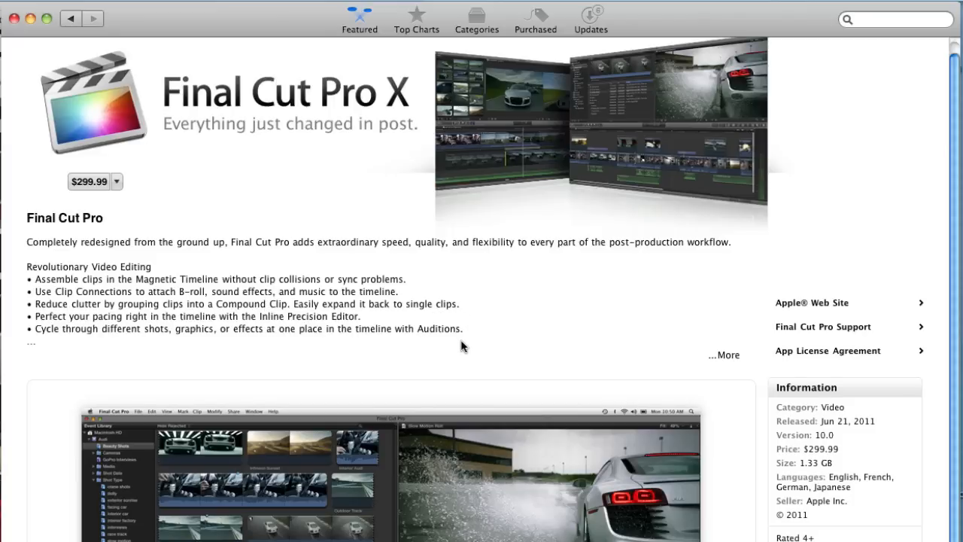
scroll("down", 3)
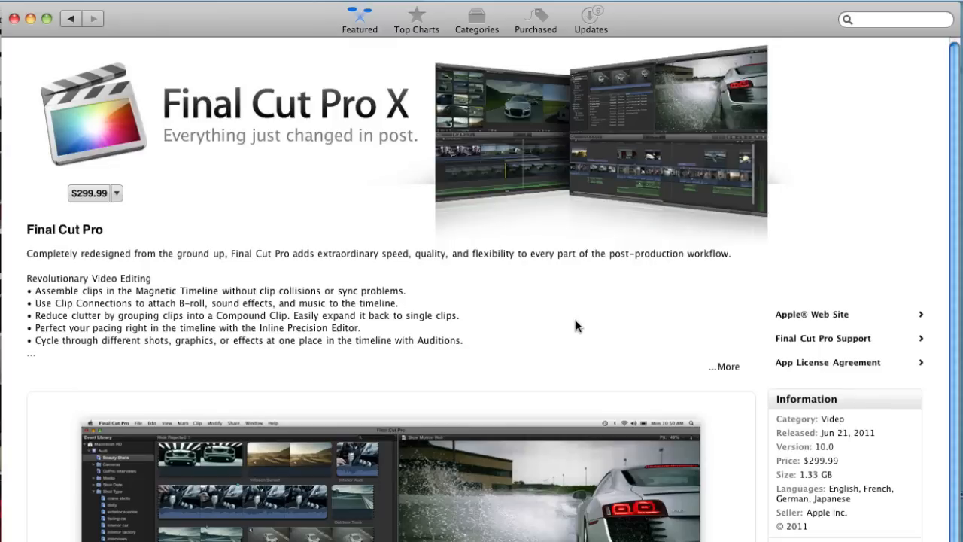
mouse_move(575, 325)
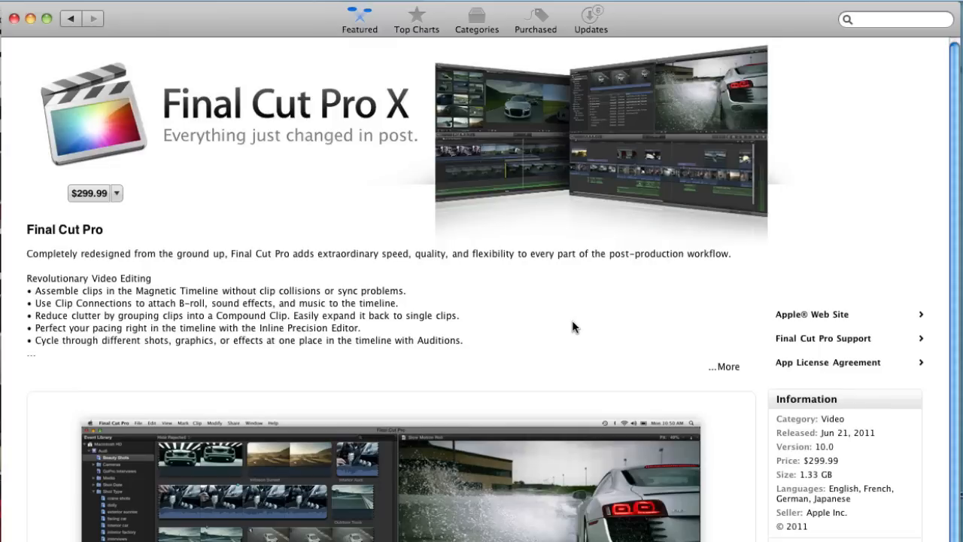
mouse_move(554, 325)
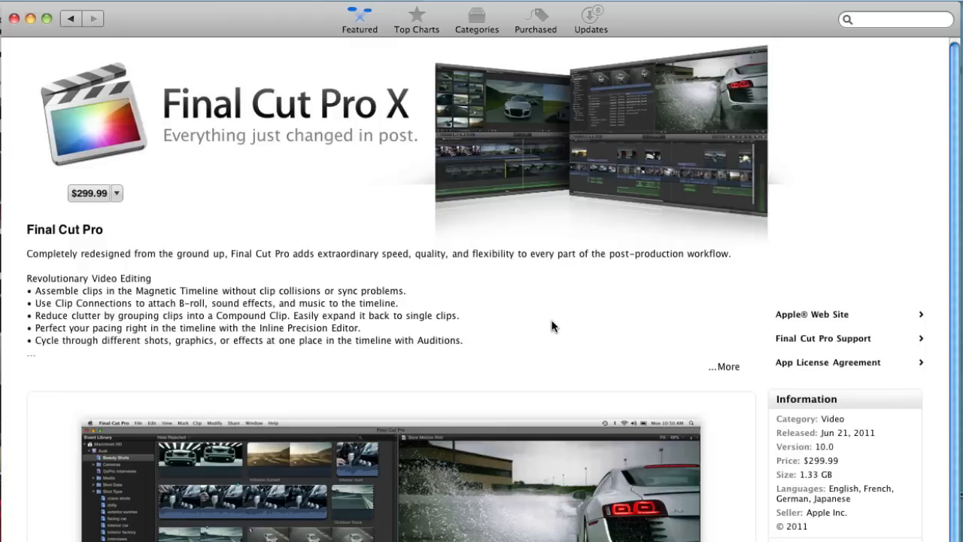